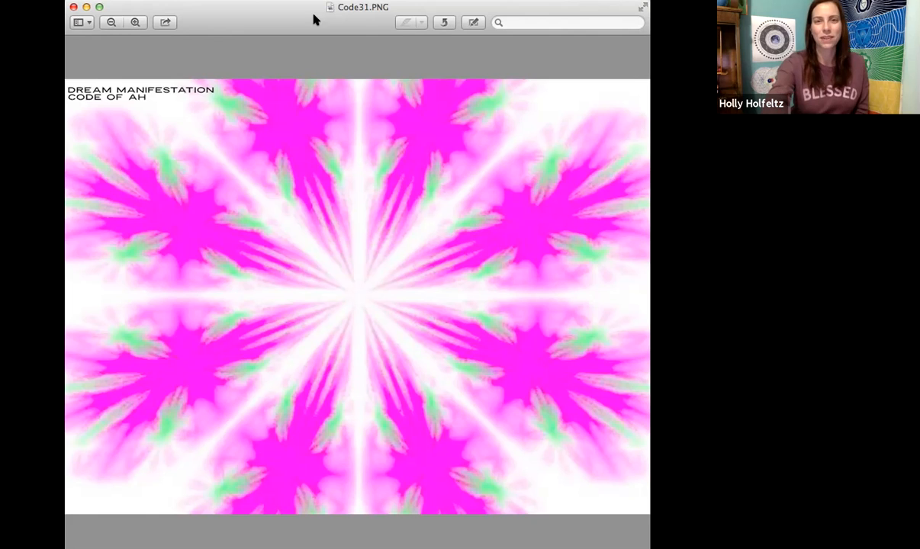
mouse_move(446, 12)
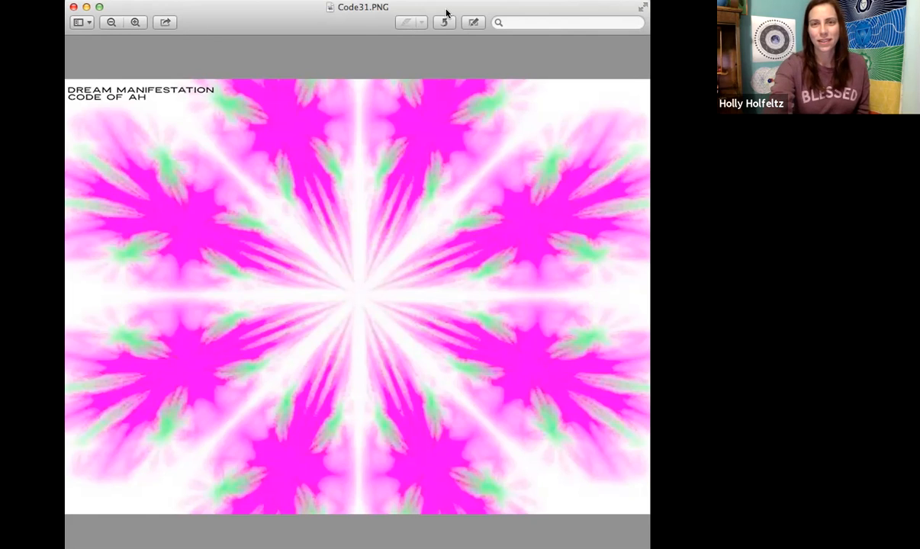
mouse_move(593, 230)
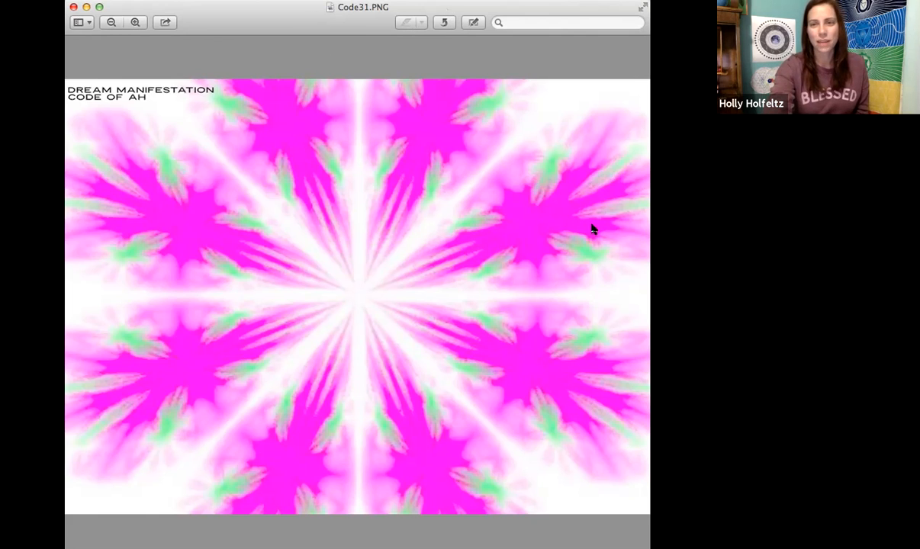
mouse_move(590, 237)
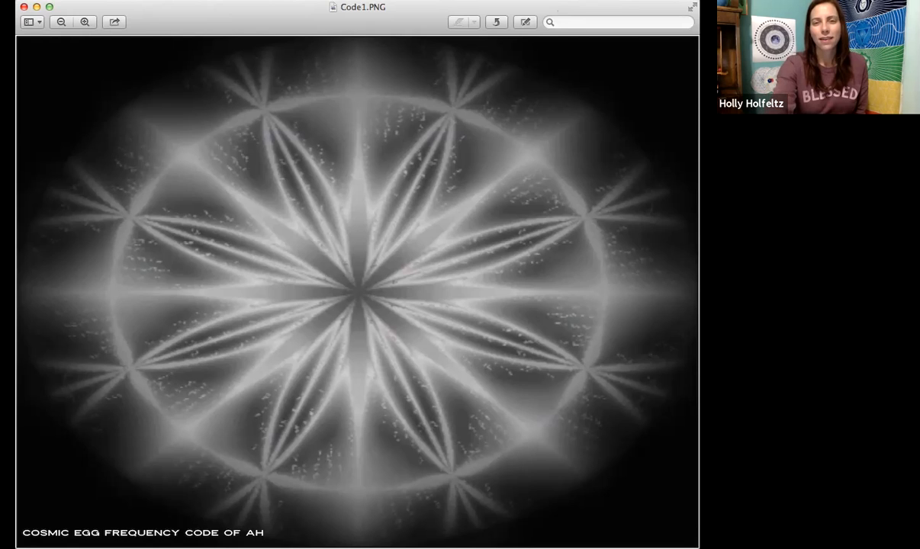
mouse_move(381, 243)
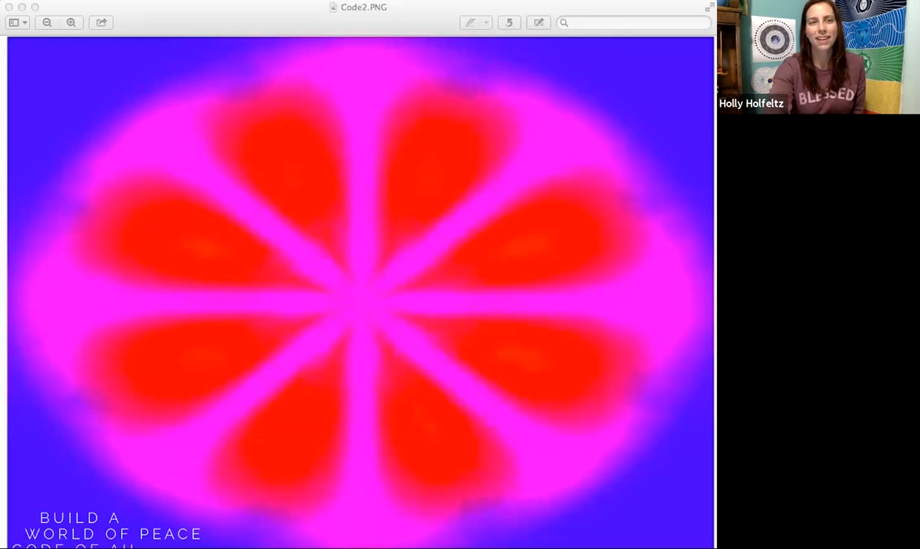
mouse_move(330, 448)
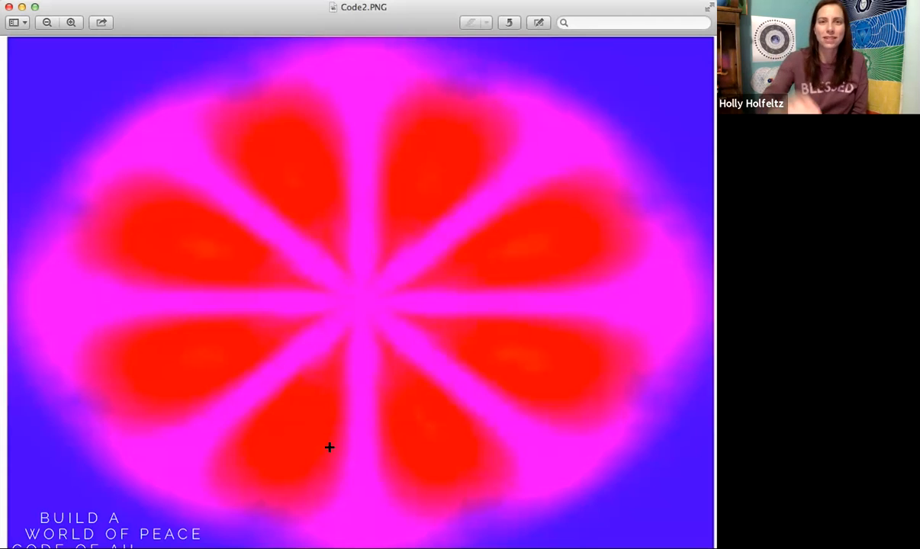
mouse_move(424, 32)
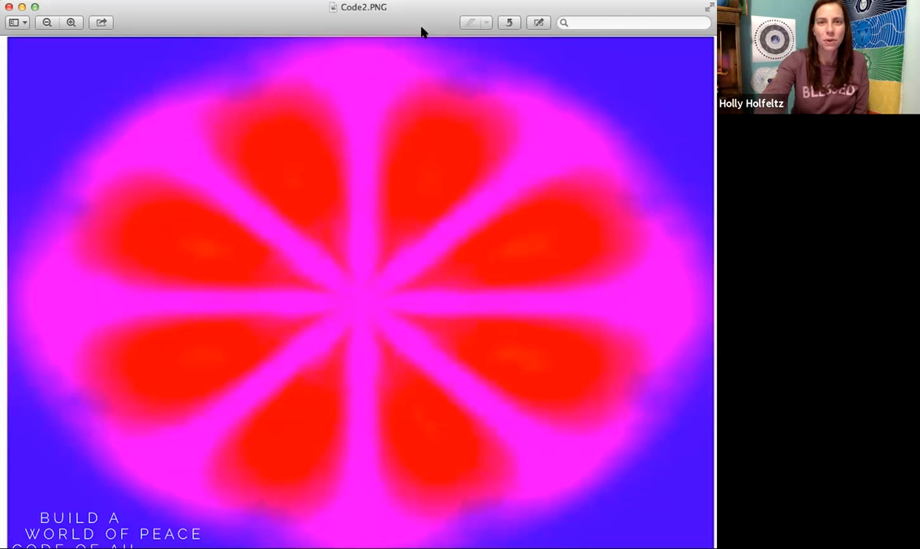
mouse_move(696, 96)
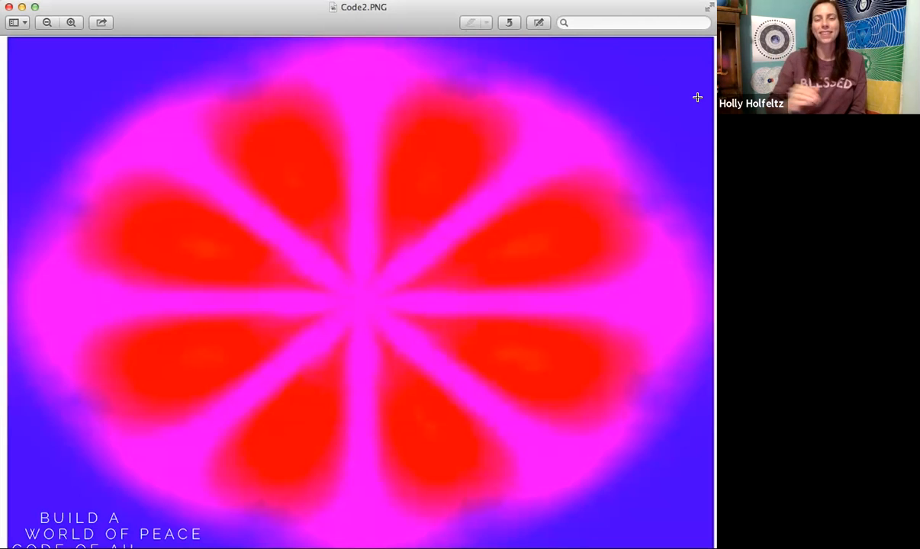